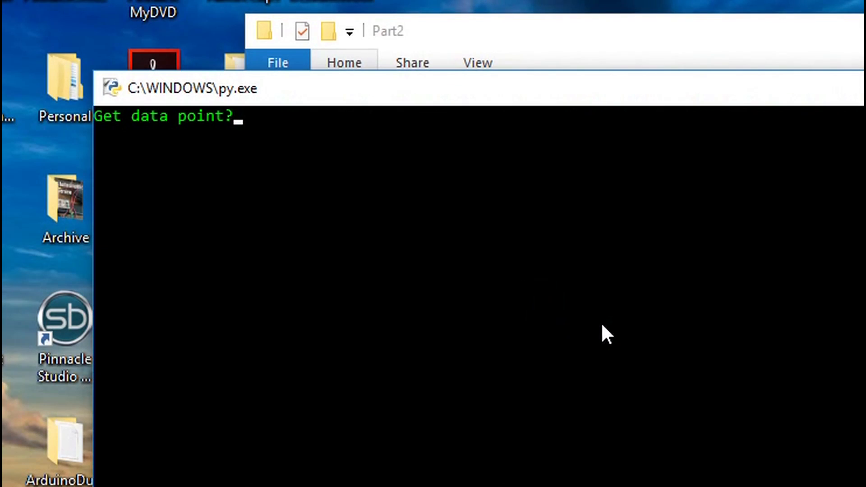
# Step: Answer y to the Get data point? prompt twice in the py.exe console
pyautogui.write('y')
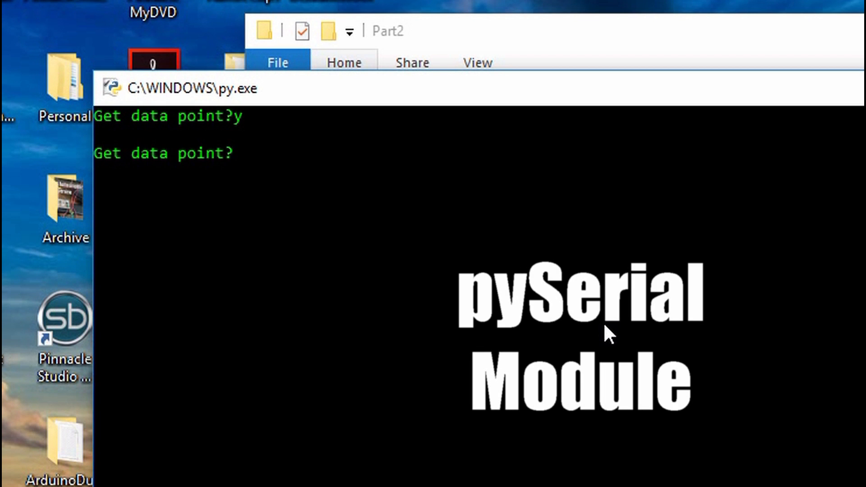
pyautogui.write('y')
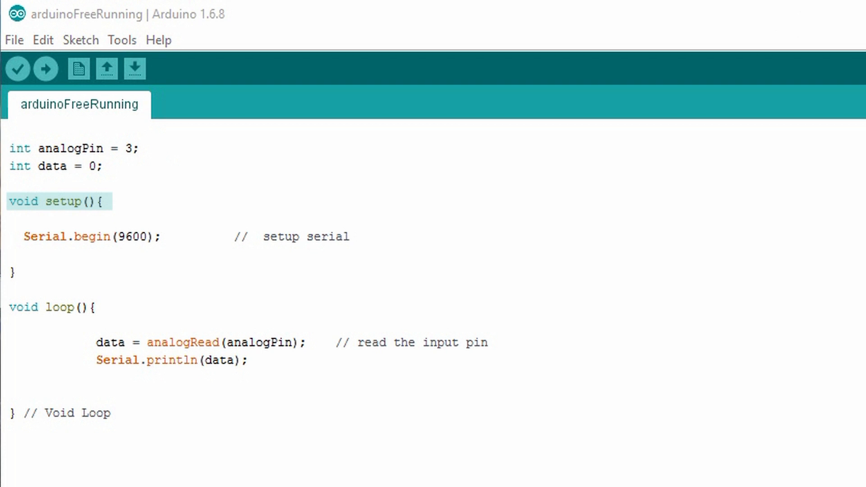
pyautogui.doubleClick(133, 237)
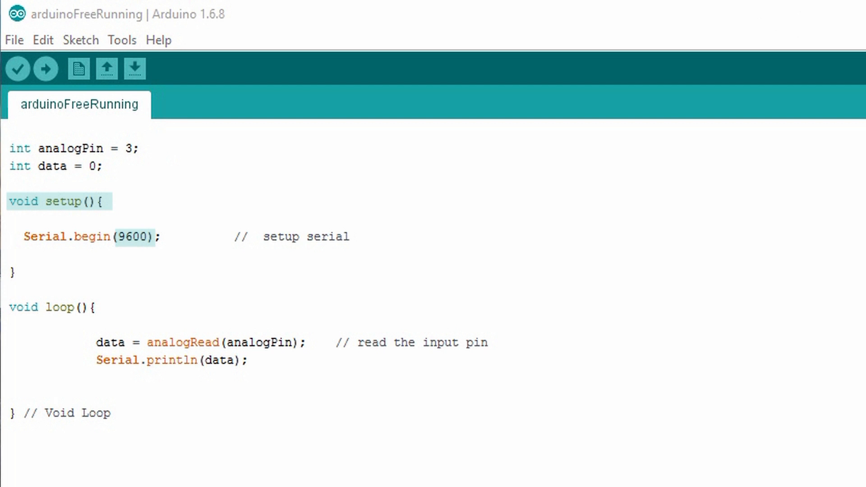
pyautogui.click(50, 307)
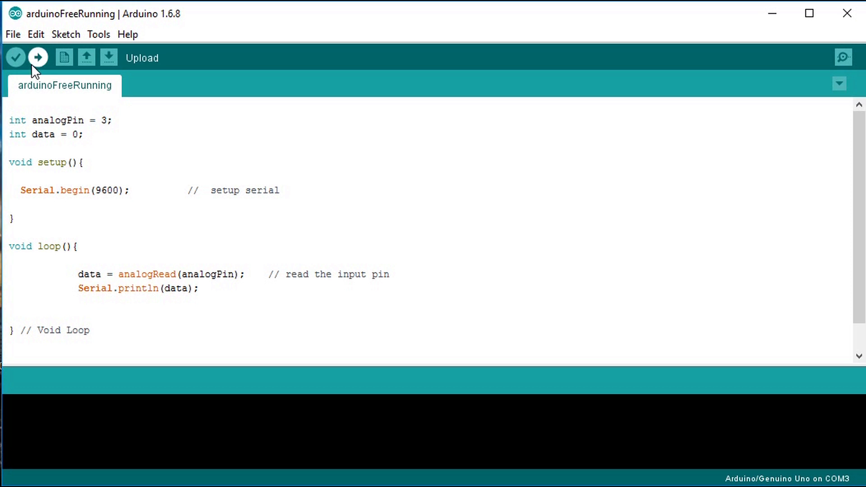
# Step: Upload the sketch to the Uno and view readings near 590 in the Serial Monitor at 9600 baud
pyautogui.click(37, 57)
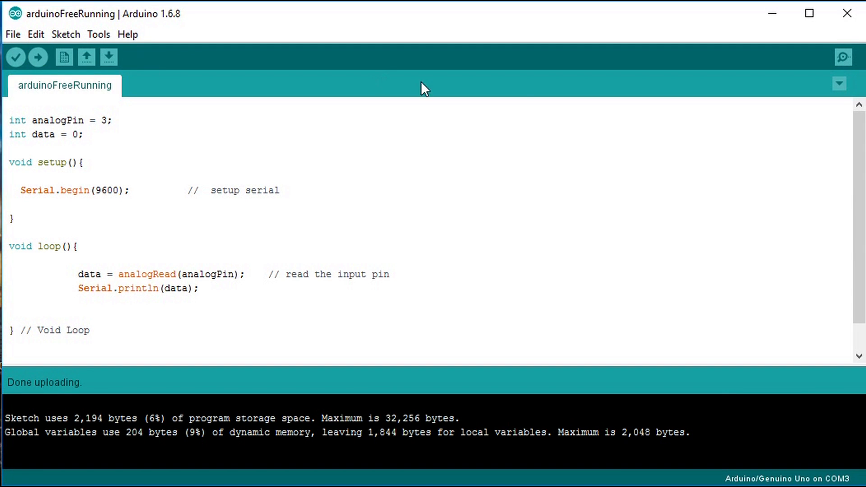
pyautogui.click(843, 57)
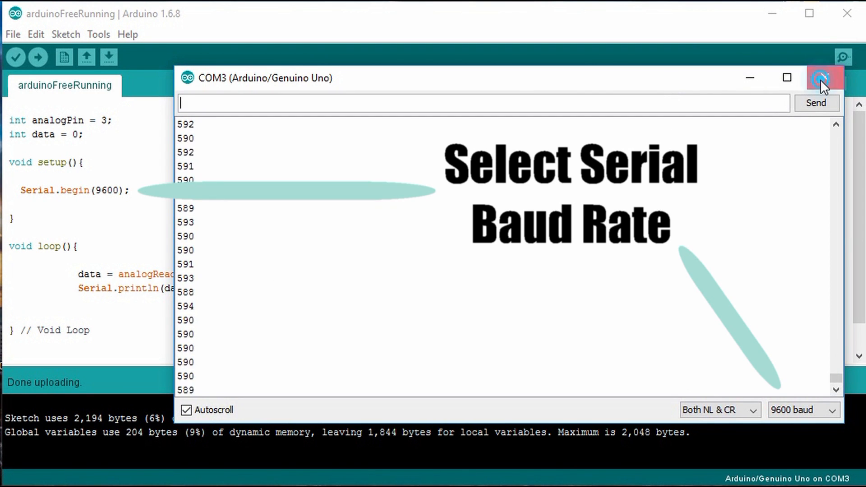
pyautogui.click(823, 77)
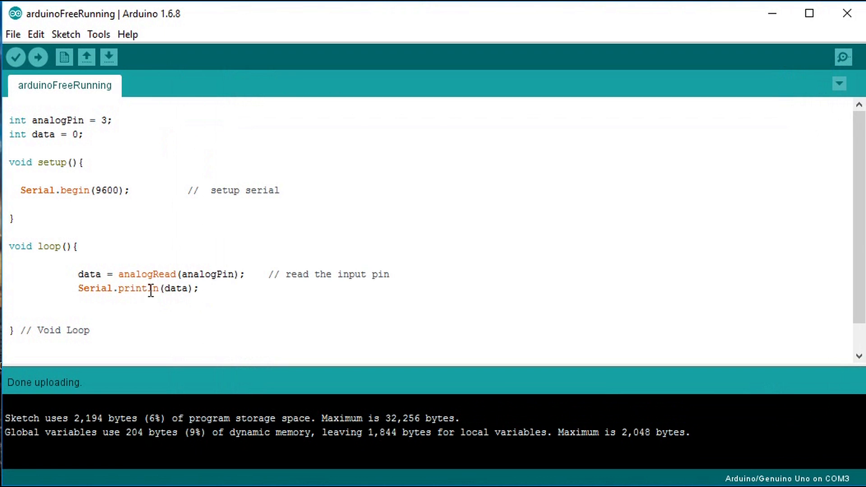
# Step: Change Serial.println to Serial.print, upload, and view the run-together readings with Autoscroll off
pyautogui.click(159, 288)
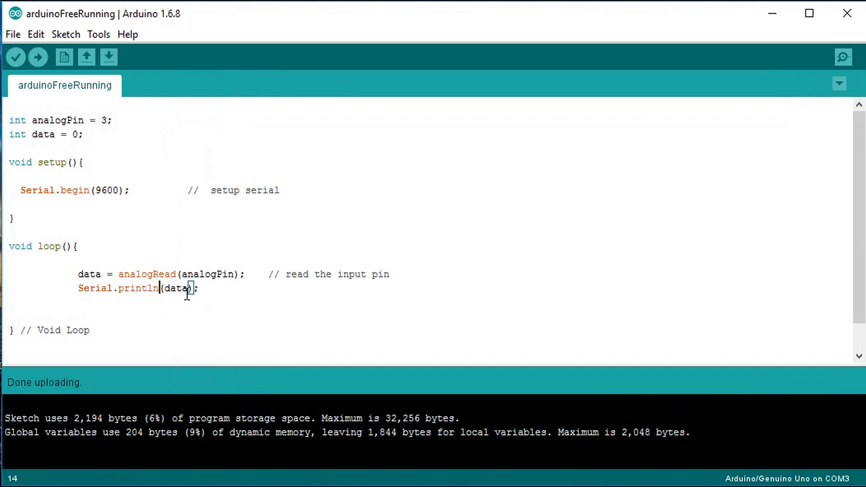
pyautogui.press('BackSpace')
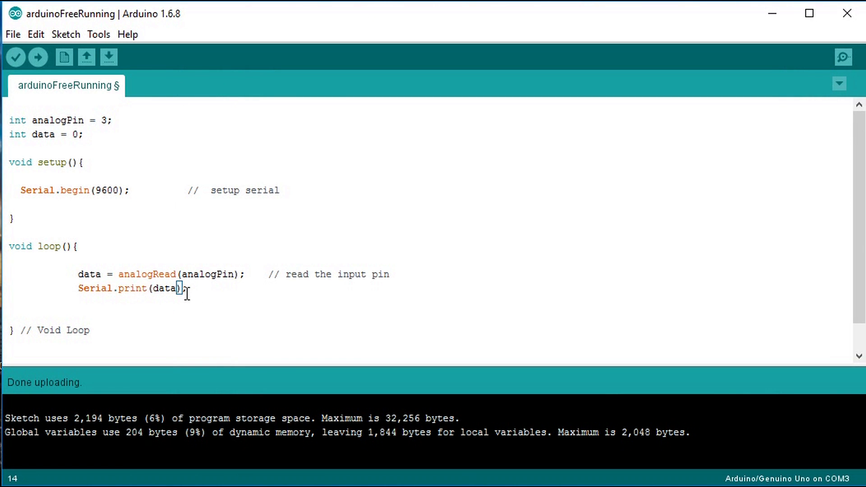
pyautogui.click(37, 56)
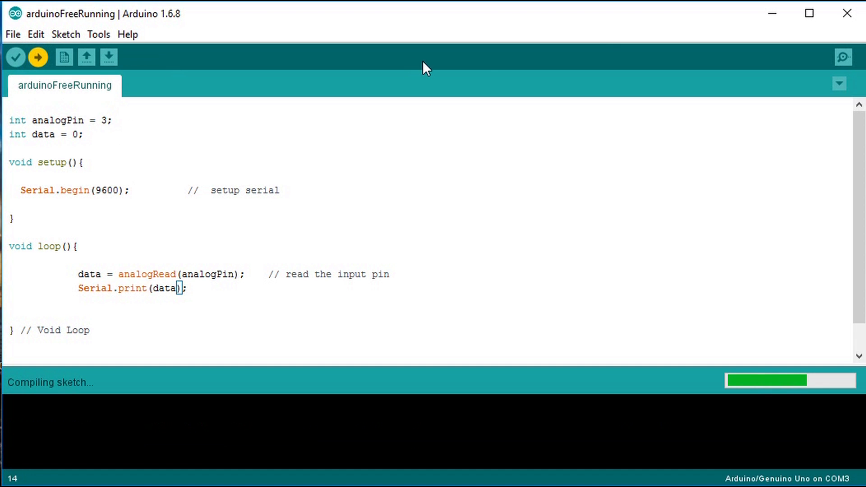
pyautogui.moveTo(778, 65)
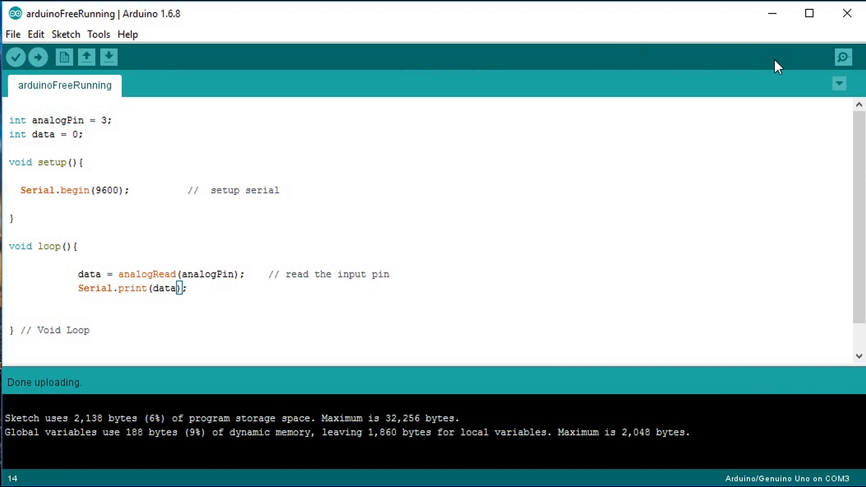
pyautogui.click(840, 57)
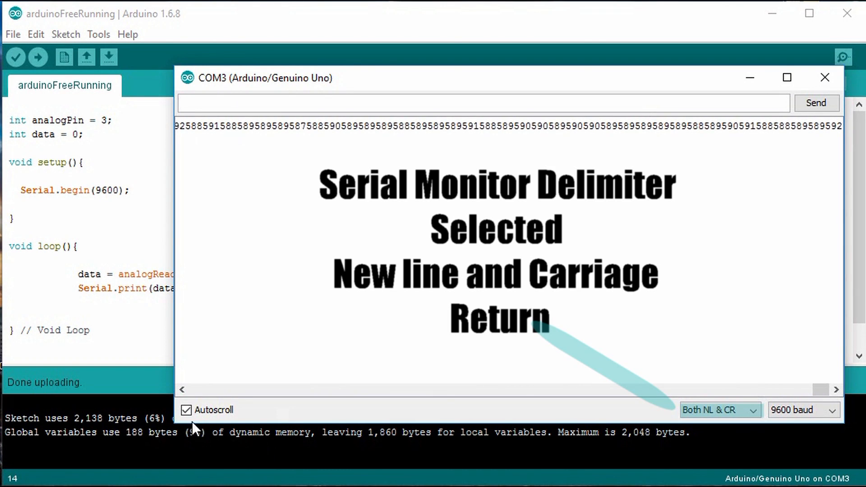
pyautogui.click(186, 410)
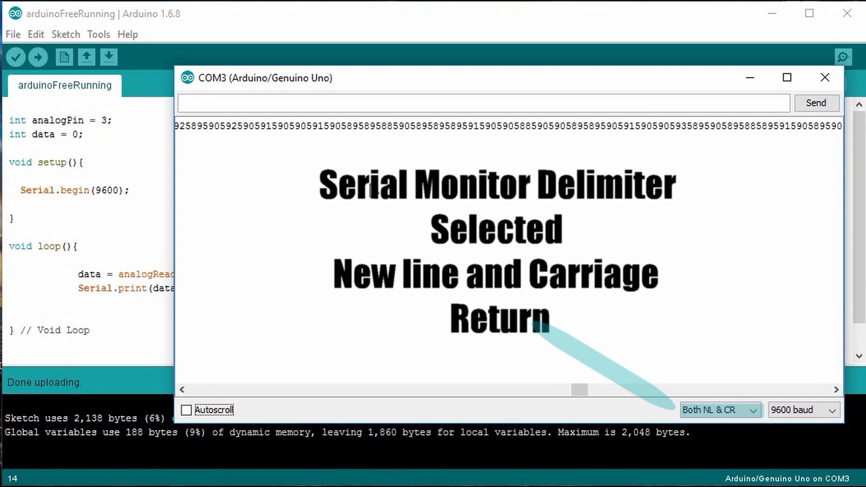
pyautogui.moveTo(826, 77)
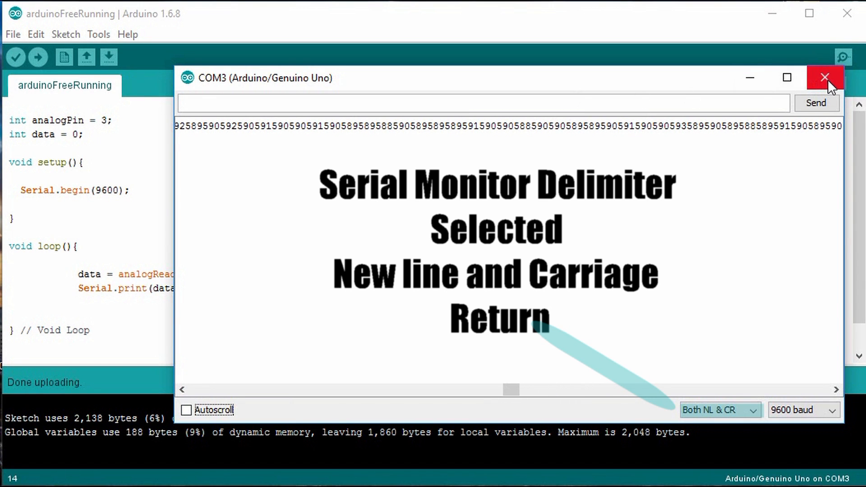
pyautogui.click(825, 78)
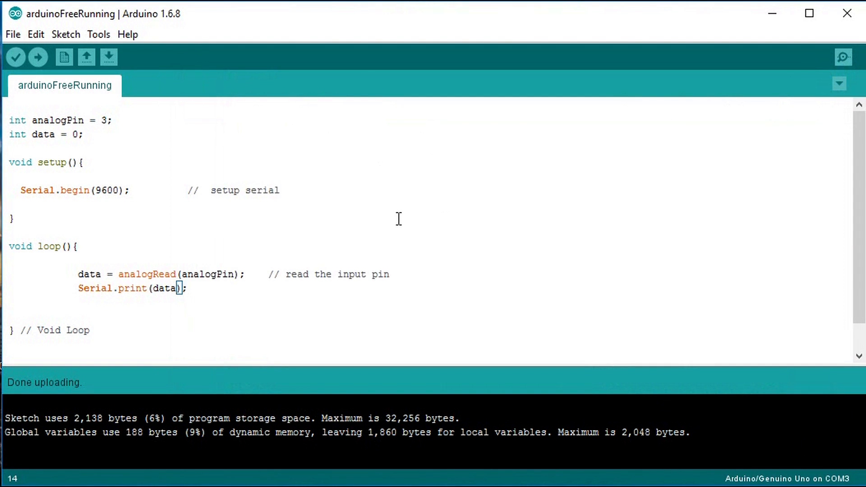
# Step: Restore println in the sketch and save it
pyautogui.write('ln')
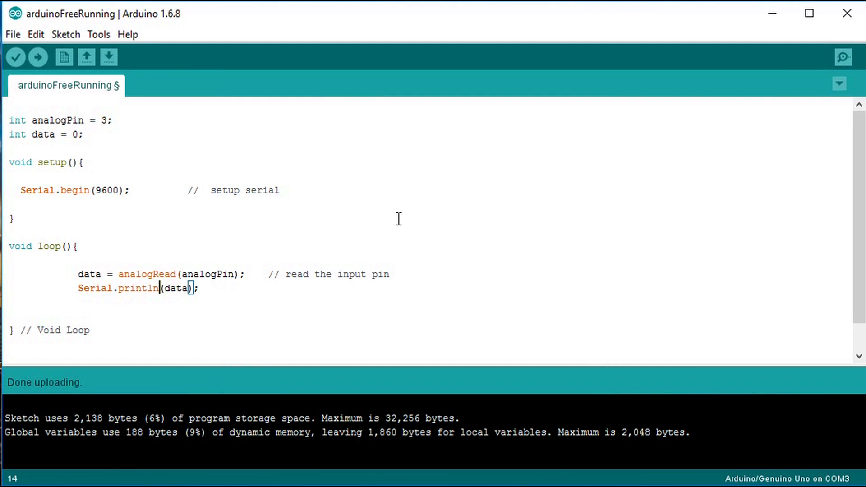
pyautogui.press('ctrl+s')
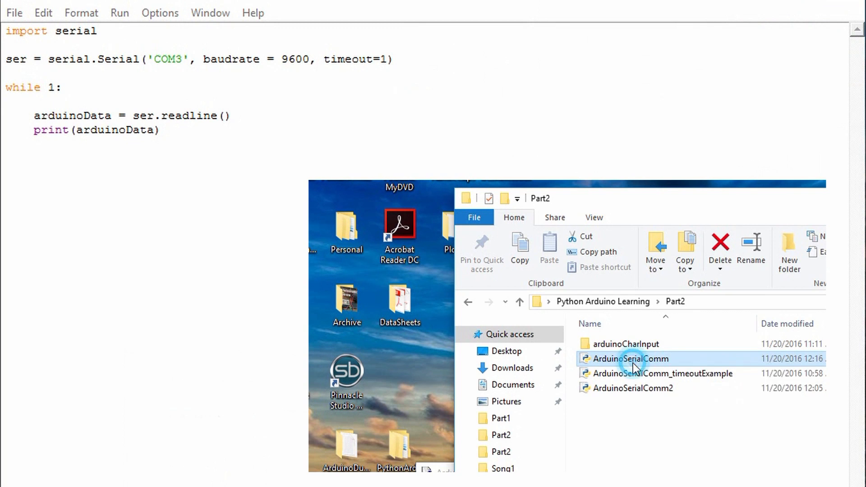
# Step: Load the ArduinoSerialComm script in IDLE and highlight its 'COM3' port name
pyautogui.doubleClick(629, 358)
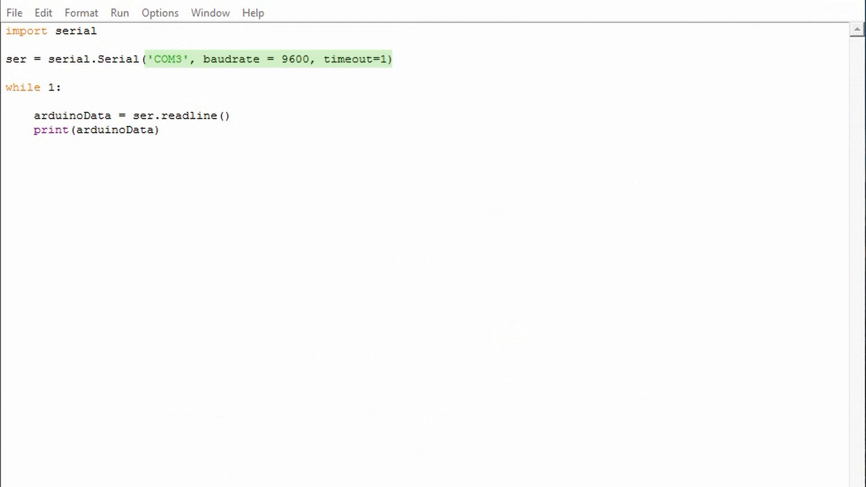
pyautogui.doubleClick(169, 59)
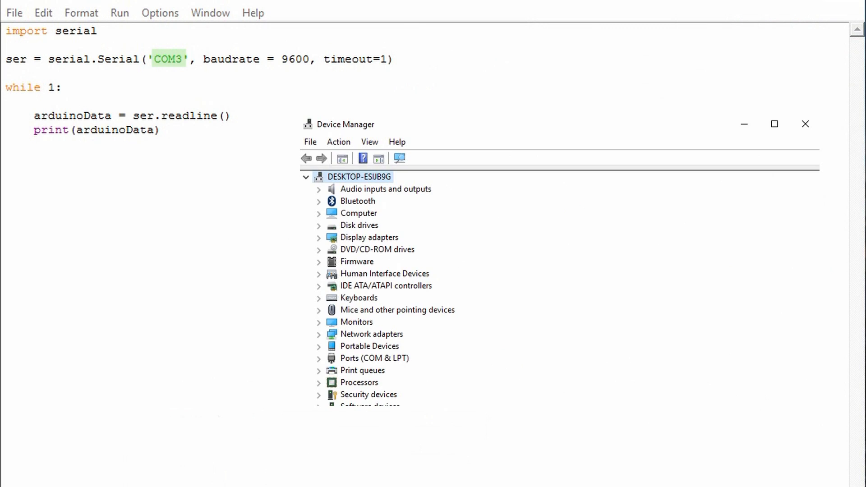
# Step: Expand Ports (COM & LPT) to show Arduino Uno connected on COM3
pyautogui.click(319, 359)
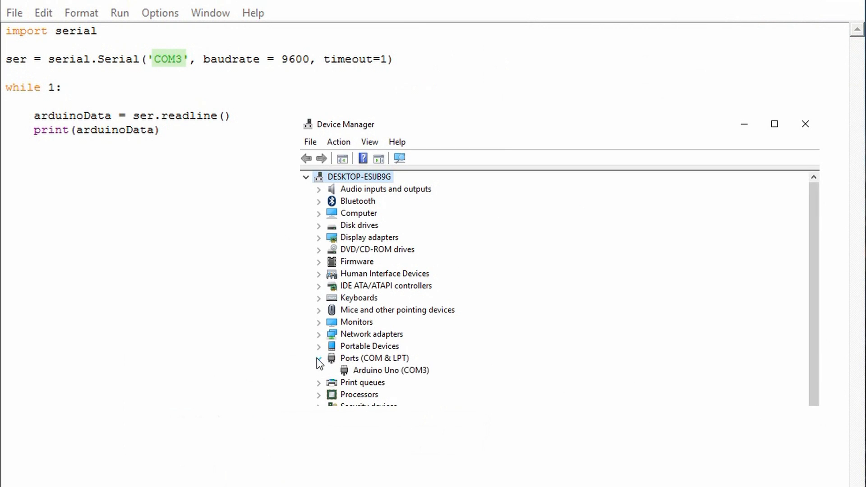
pyautogui.doubleClick(390, 370)
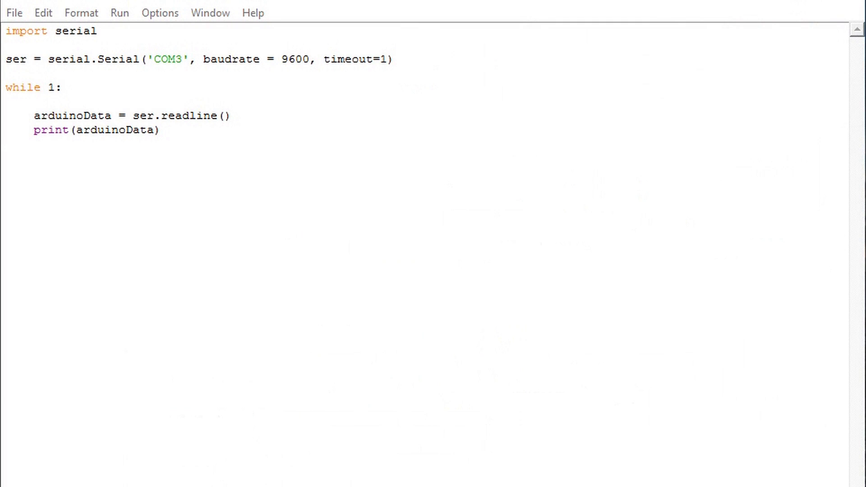
# Step: Bring up the Run menu in the IDLE editor for the serial-reading script
pyautogui.moveTo(4, 87); pyautogui.dragTo(159, 136)
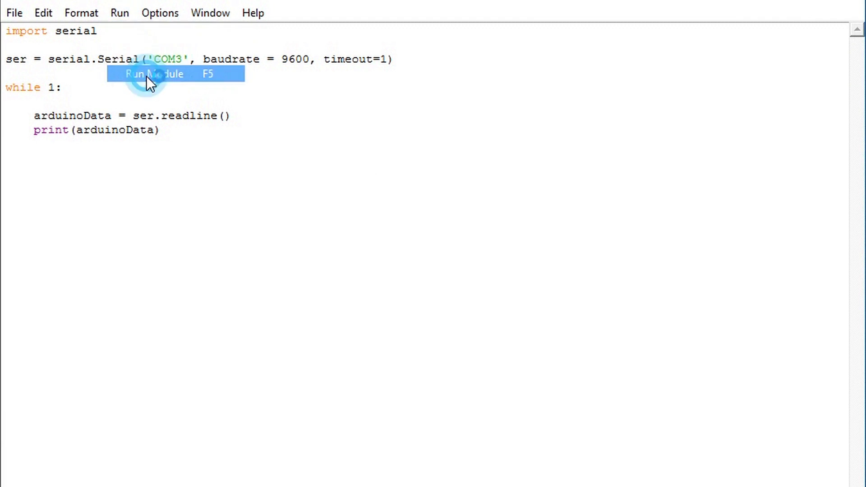
# Step: Run the COM3 serial-reading script with Run Module (F5)
pyautogui.click(154, 73)
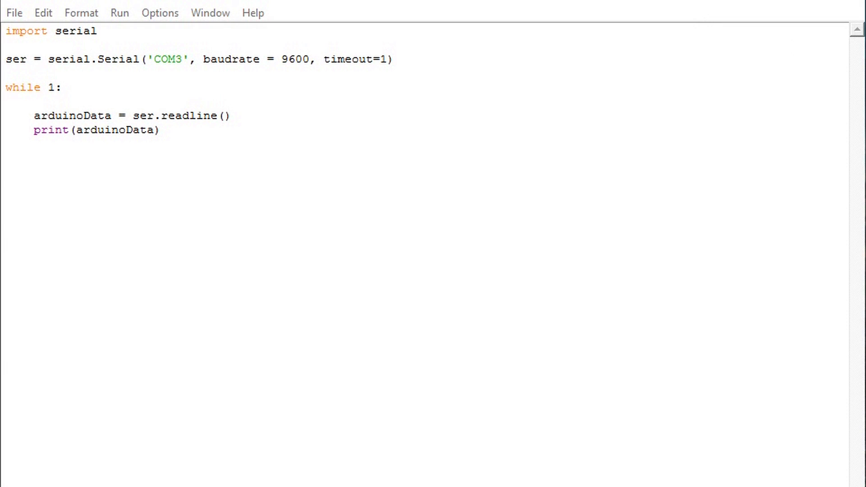
# Step: Append .decode('ascii') to ser.readline() and run the module, triggering the save prompt
pyautogui.click(336, 120)
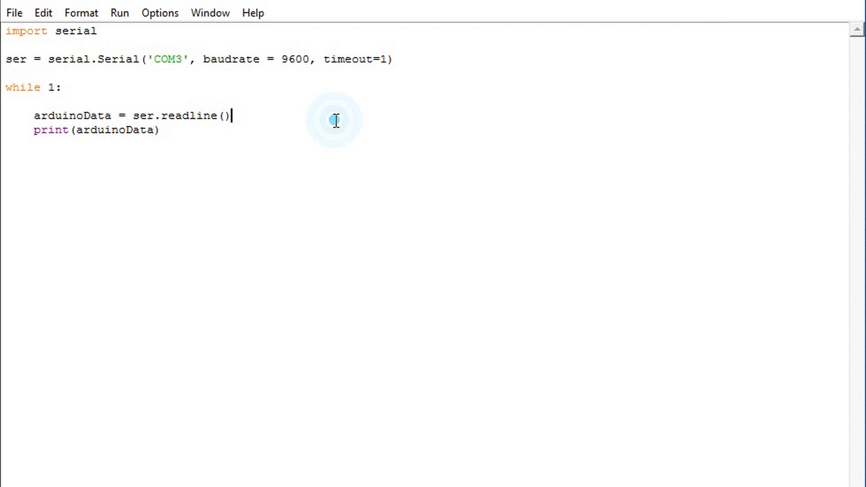
pyautogui.write('.')
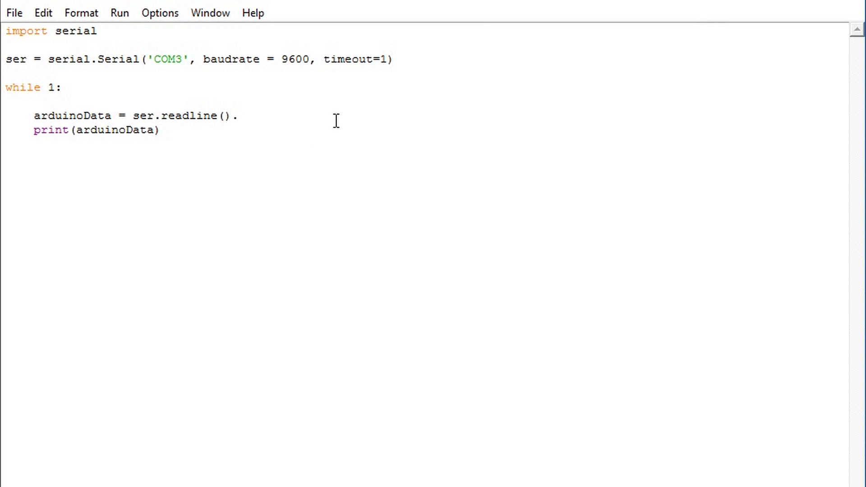
pyautogui.write('decode')
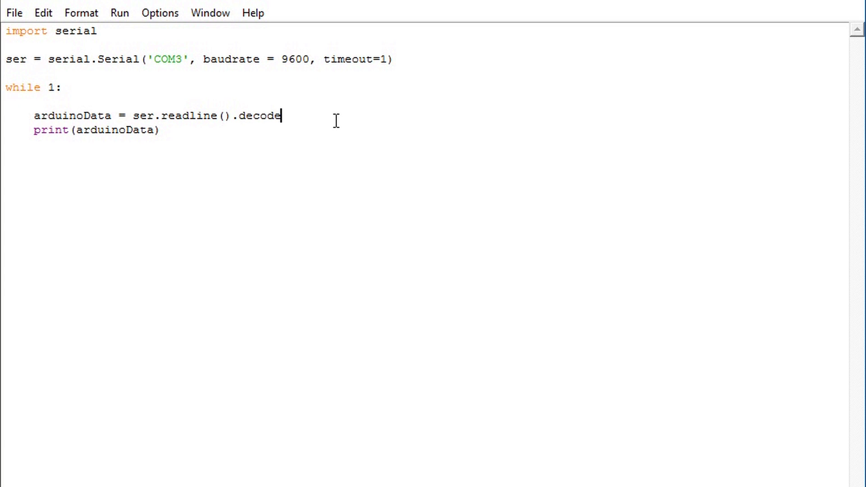
pyautogui.write('(')
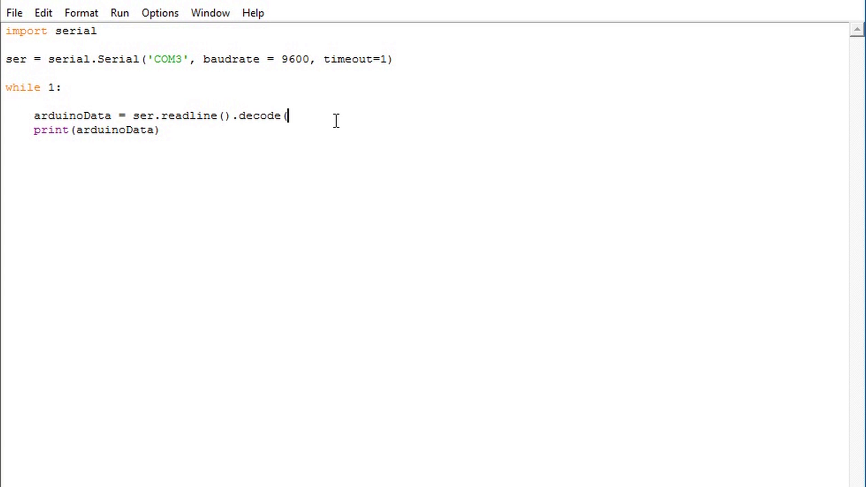
pyautogui.write("'as")
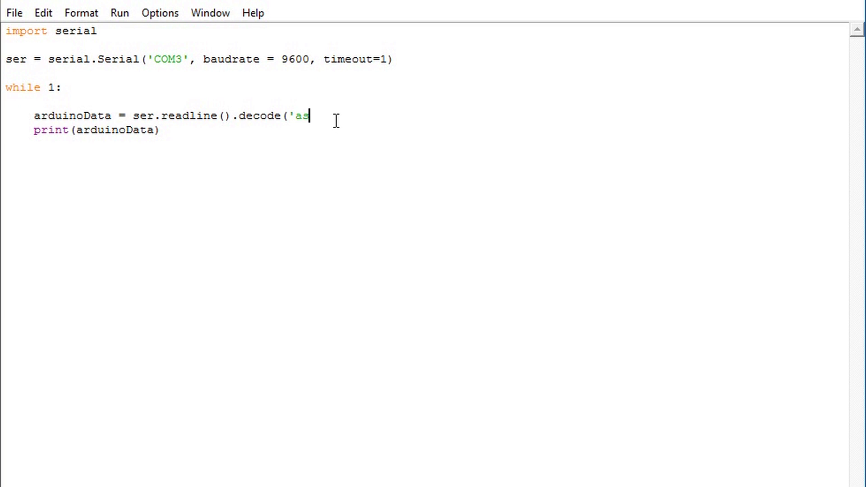
pyautogui.write("cii'")
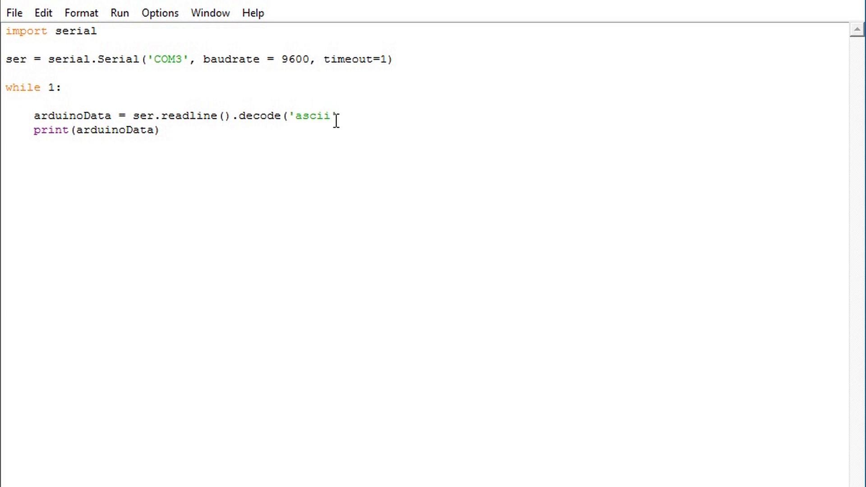
pyautogui.doubleClick(313, 115)
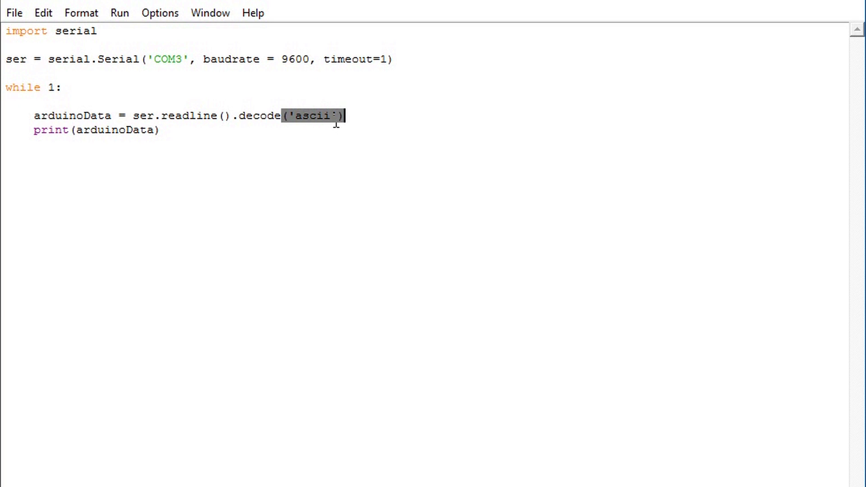
pyautogui.click(385, 115)
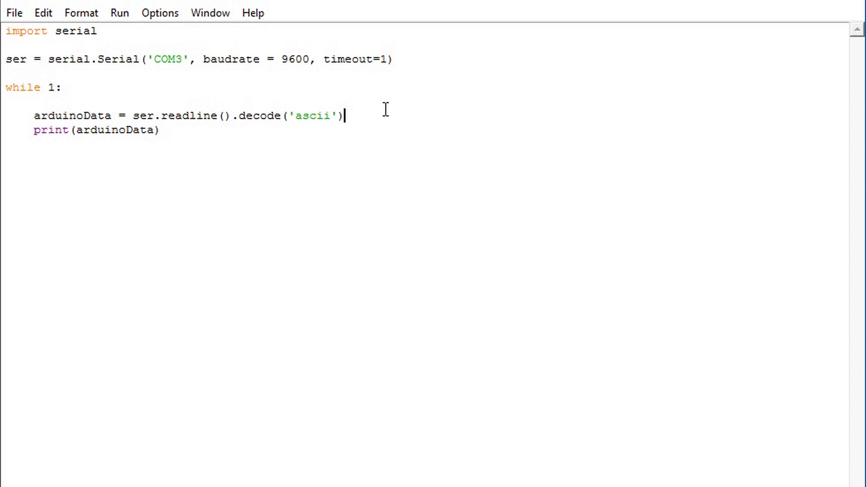
pyautogui.click(120, 13)
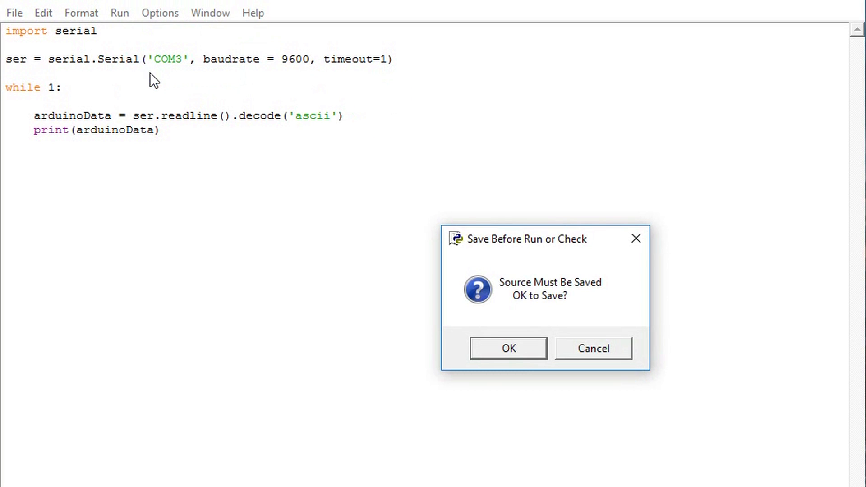